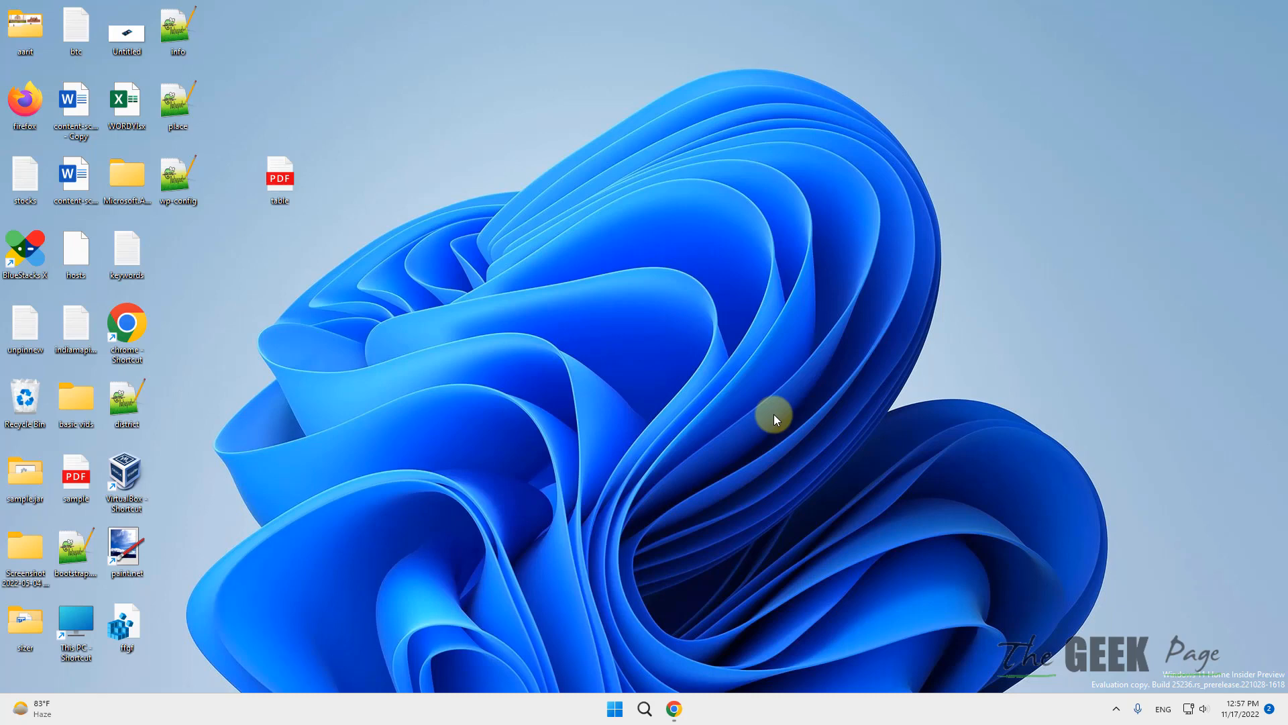
{"action": "mouse_move", "coordinate": [605, 467]}
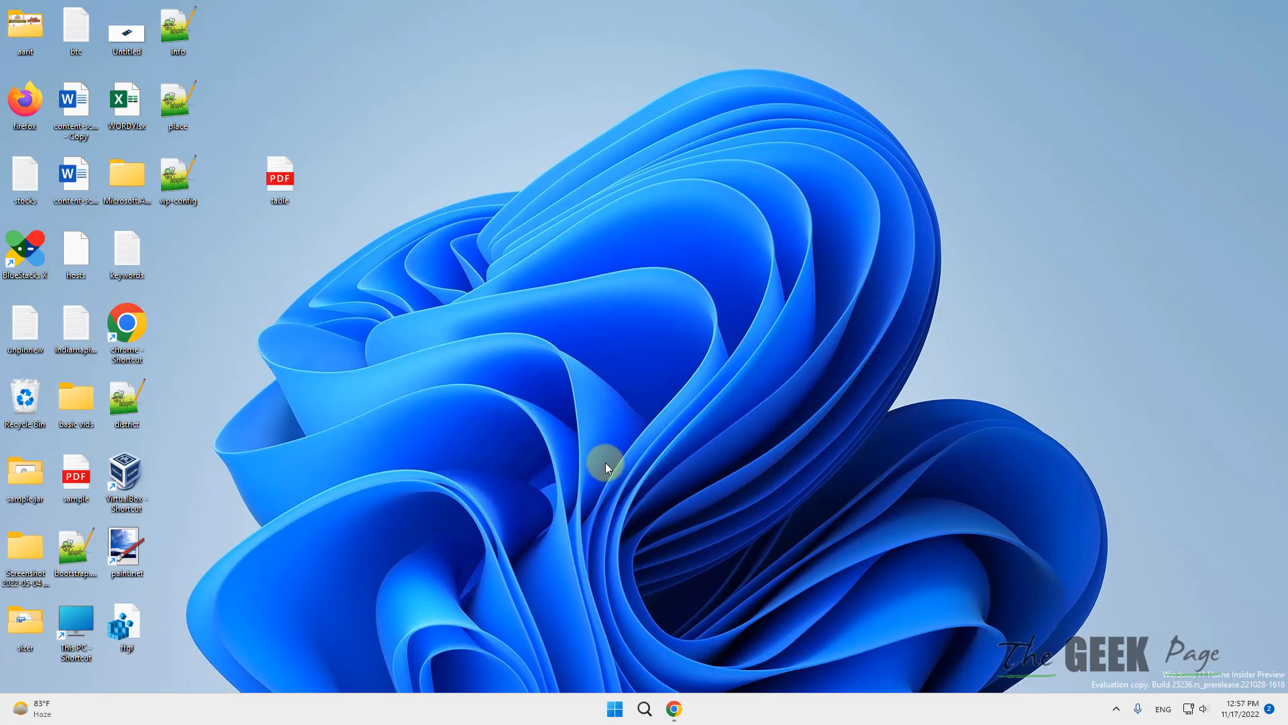
{"action": "mouse_move", "coordinate": [561, 449]}
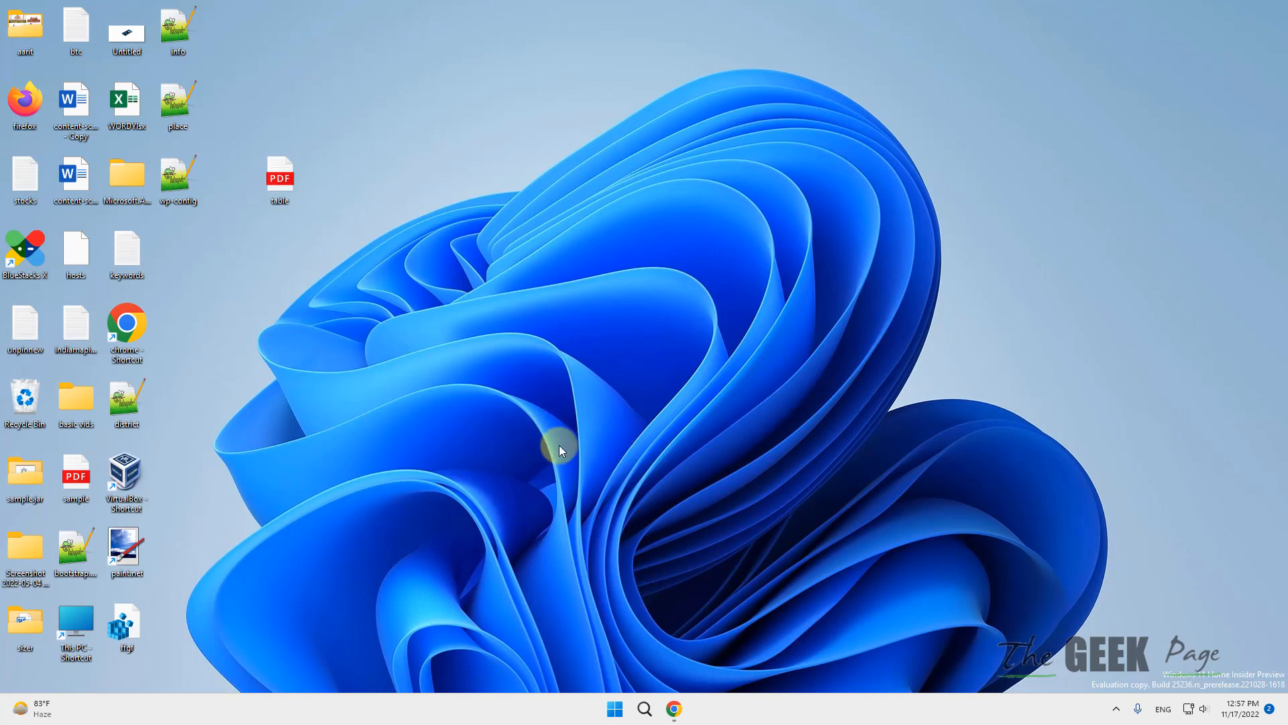
{"action": "mouse_move", "coordinate": [565, 462]}
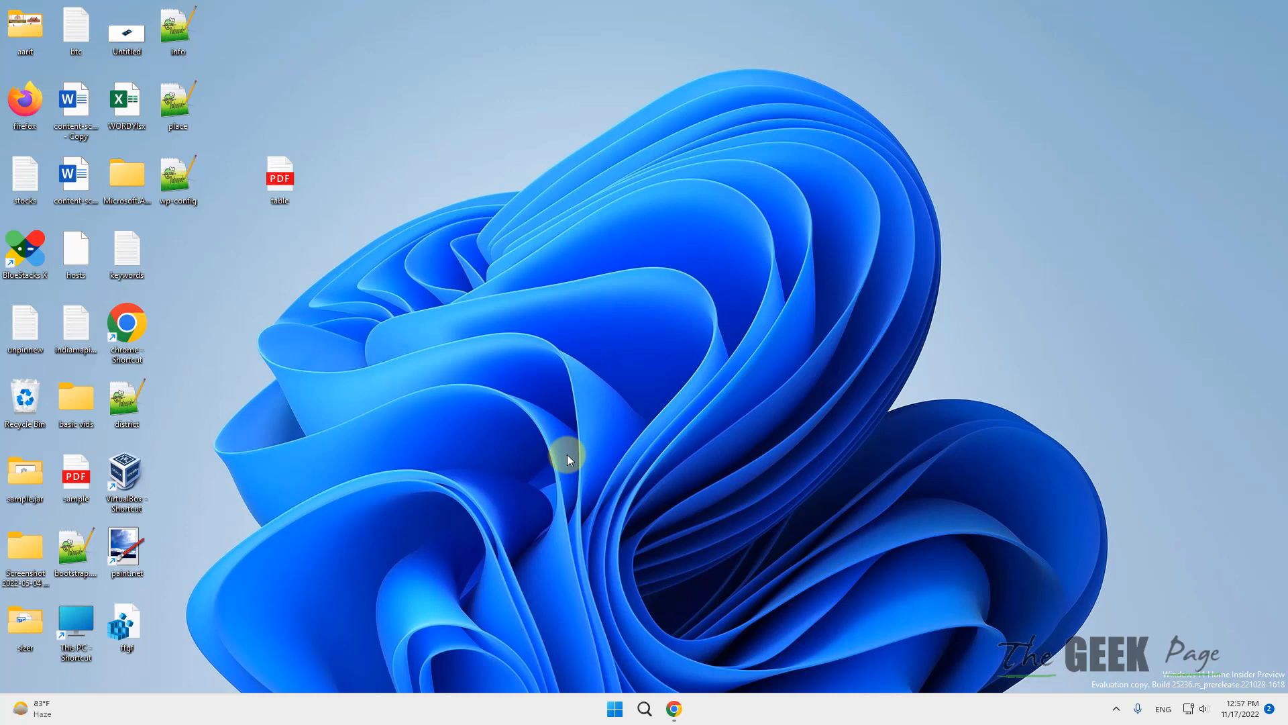
{"action": "mouse_move", "coordinate": [613, 604]}
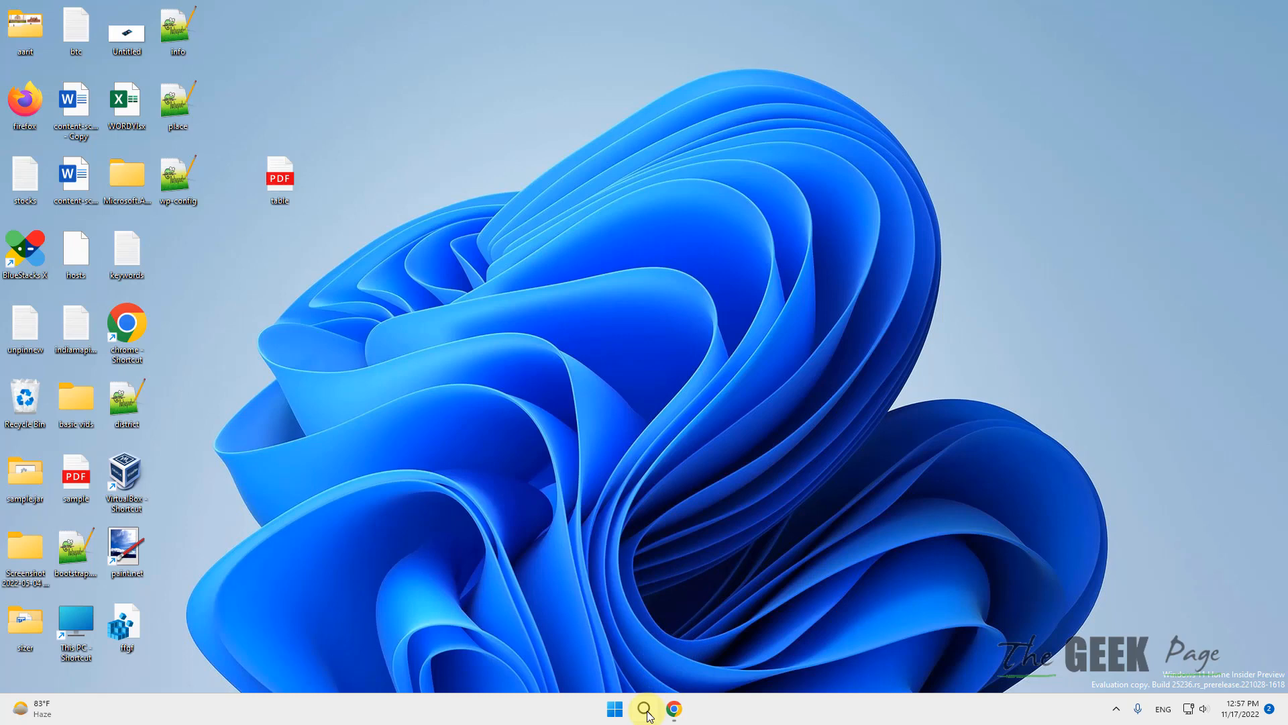
Search Windows for 'performance monitor' and launch Performance Monitor
{"action": "left_click", "coordinate": [644, 708]}
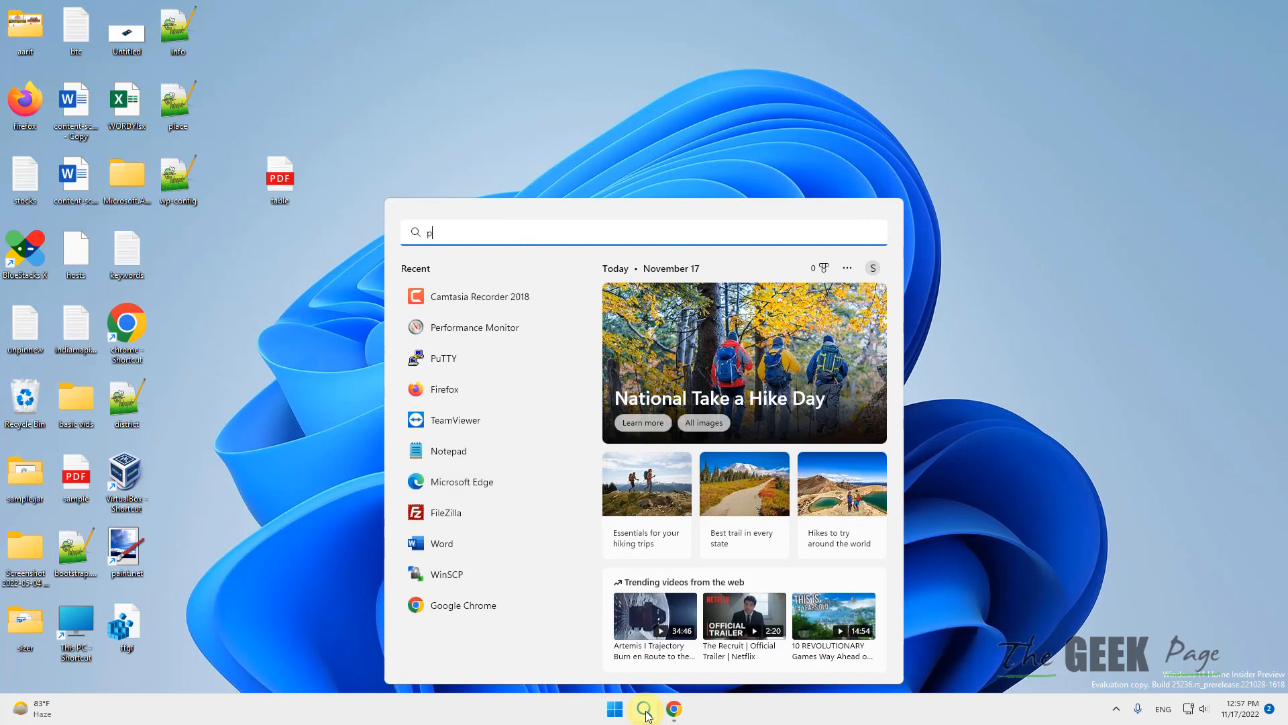
{"action": "type", "text": "erformance Monitor"}
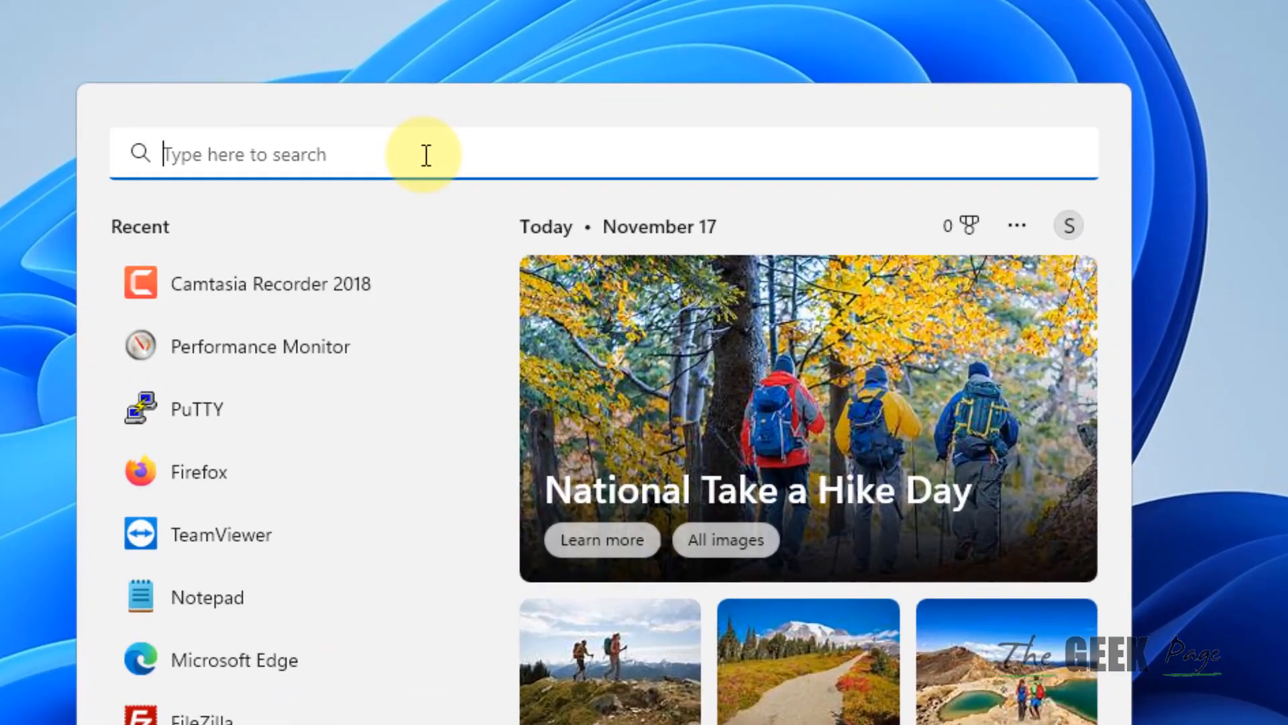
{"action": "type", "text": "performa"}
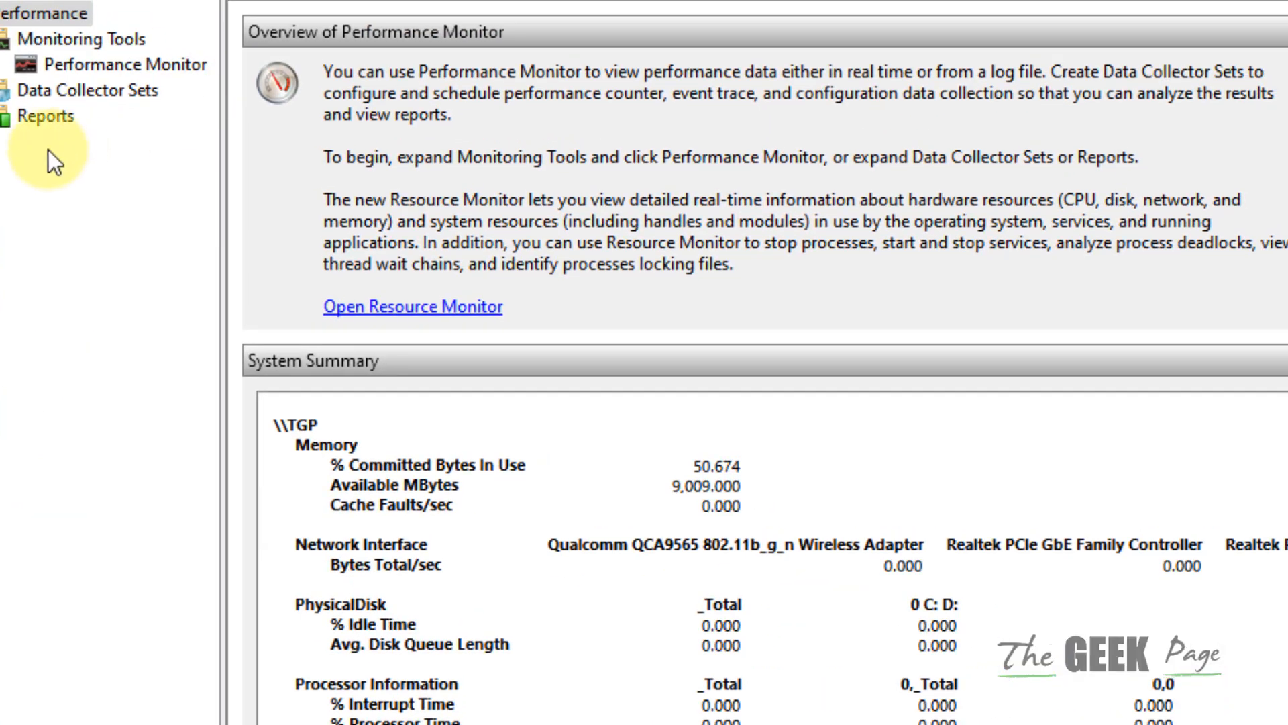
Browse the System Performance and System Diagnostics sets, then the empty User Defined collection
{"action": "left_click", "coordinate": [74, 285]}
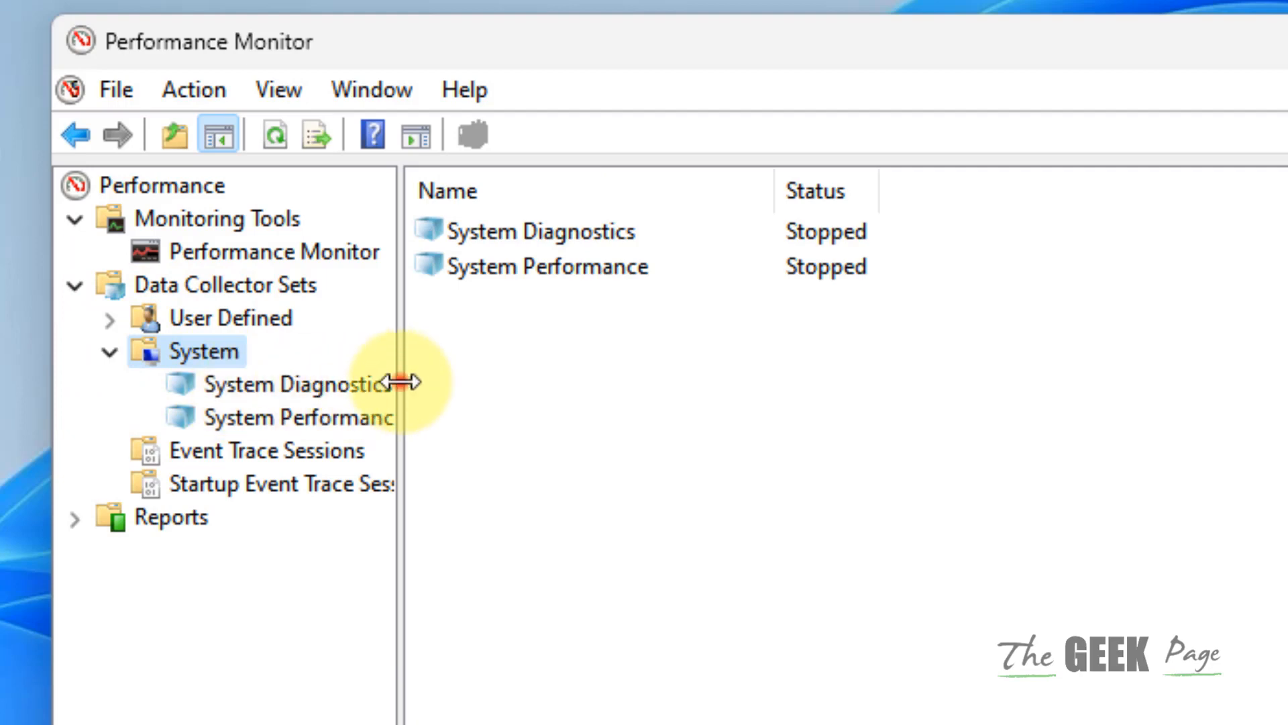
{"action": "left_click", "coordinate": [298, 417]}
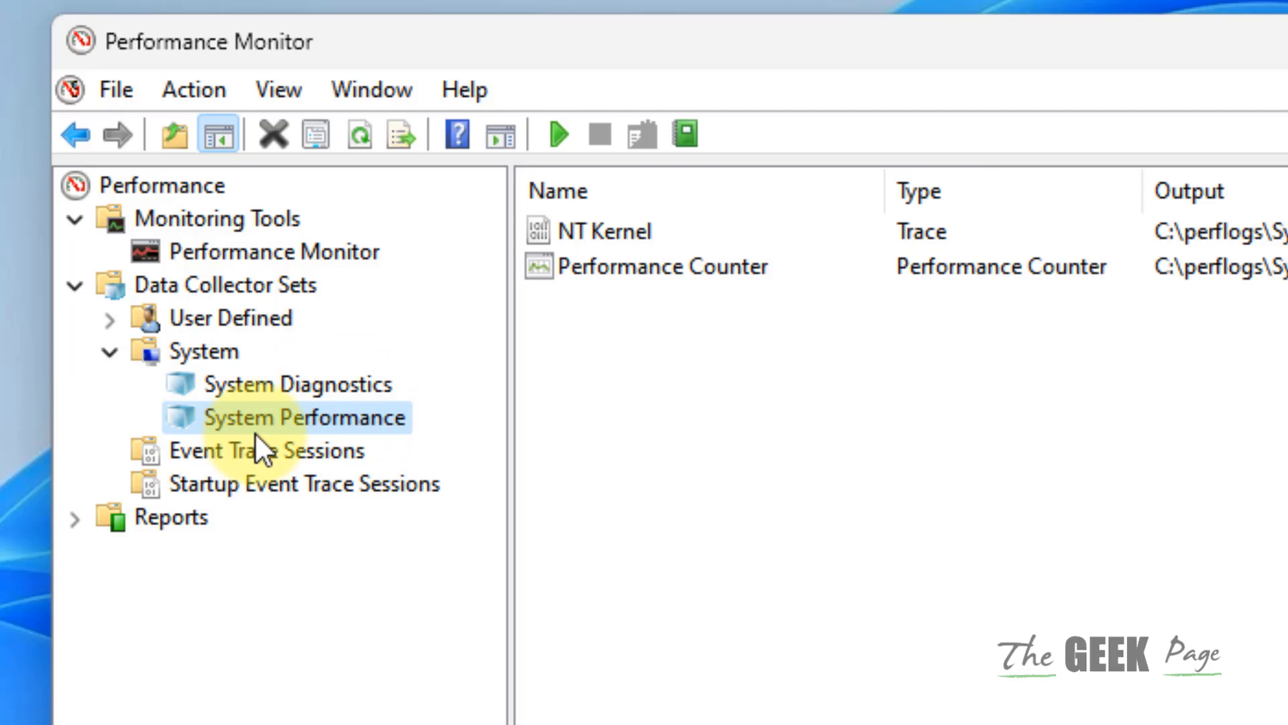
{"action": "left_click", "coordinate": [278, 384]}
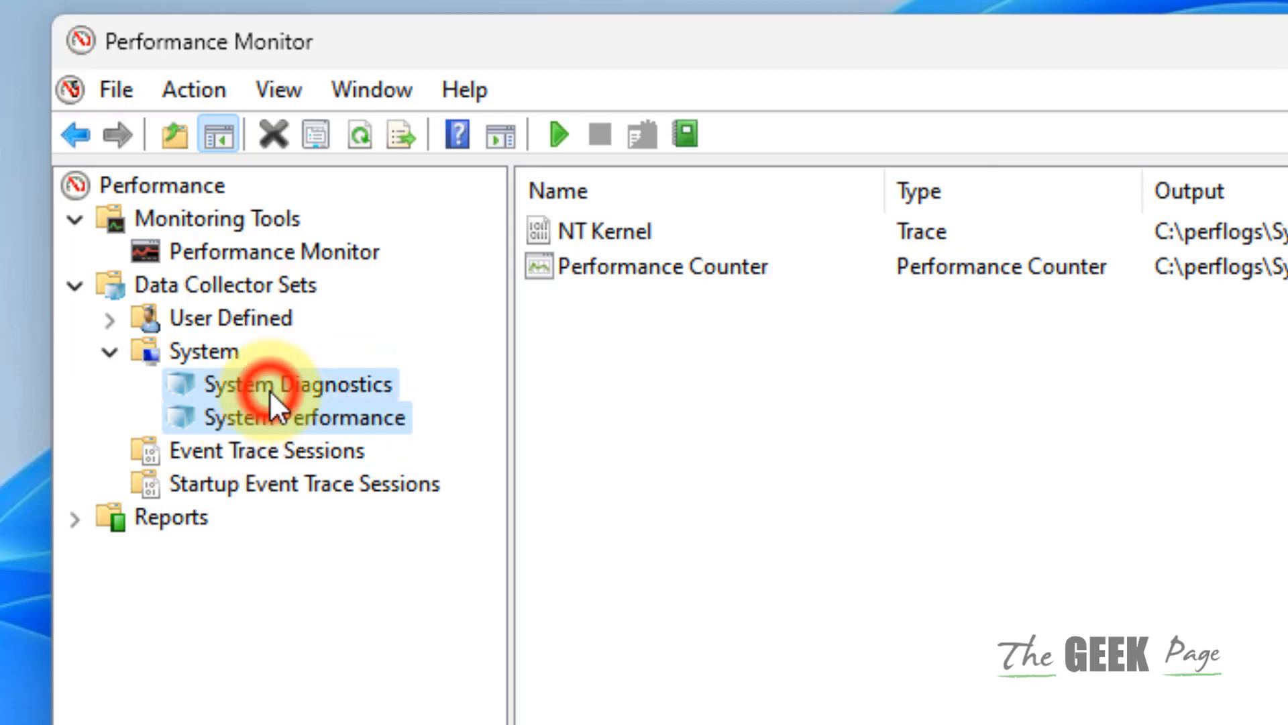
{"action": "left_click", "coordinate": [231, 318]}
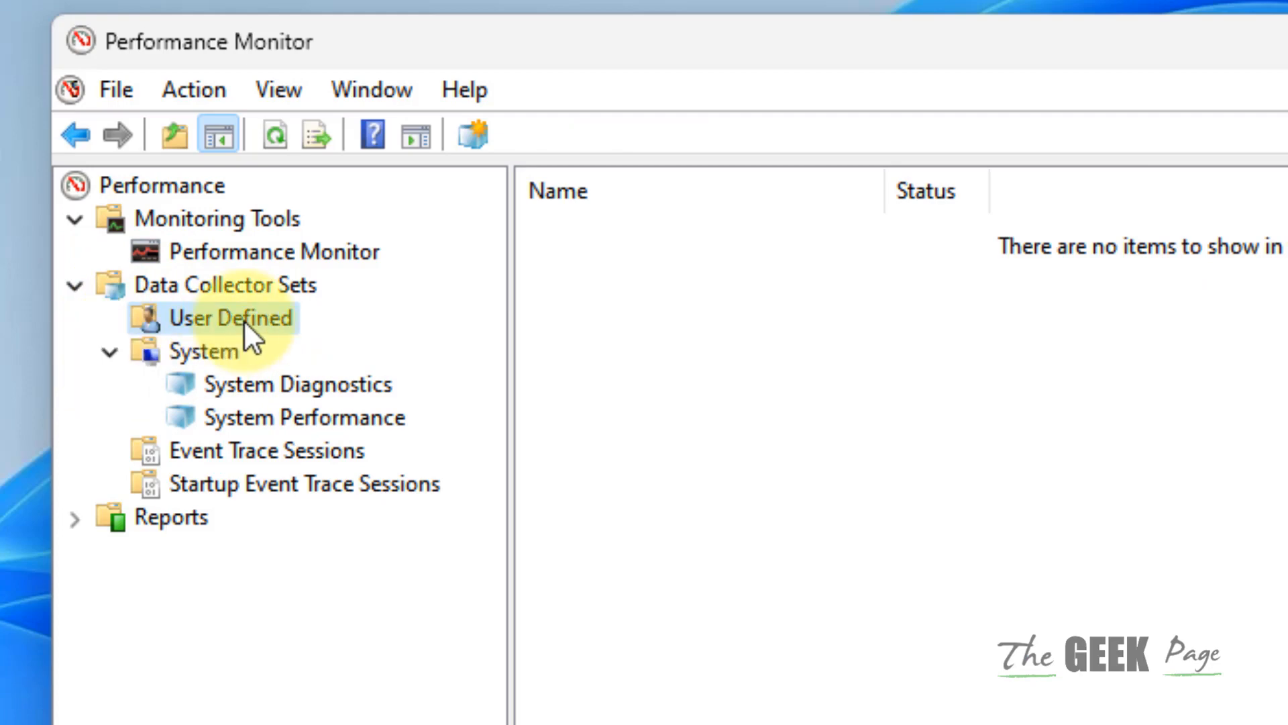
{"action": "right_click", "coordinate": [230, 318]}
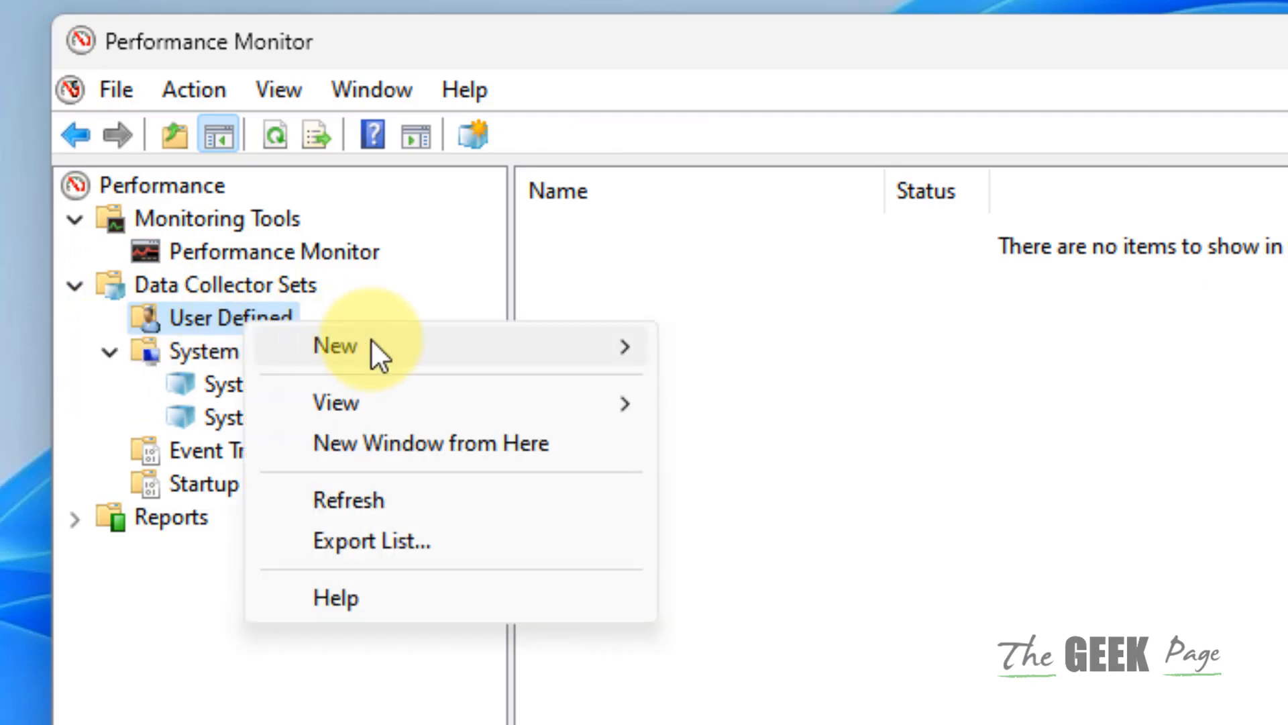
{"action": "left_click", "coordinate": [335, 346]}
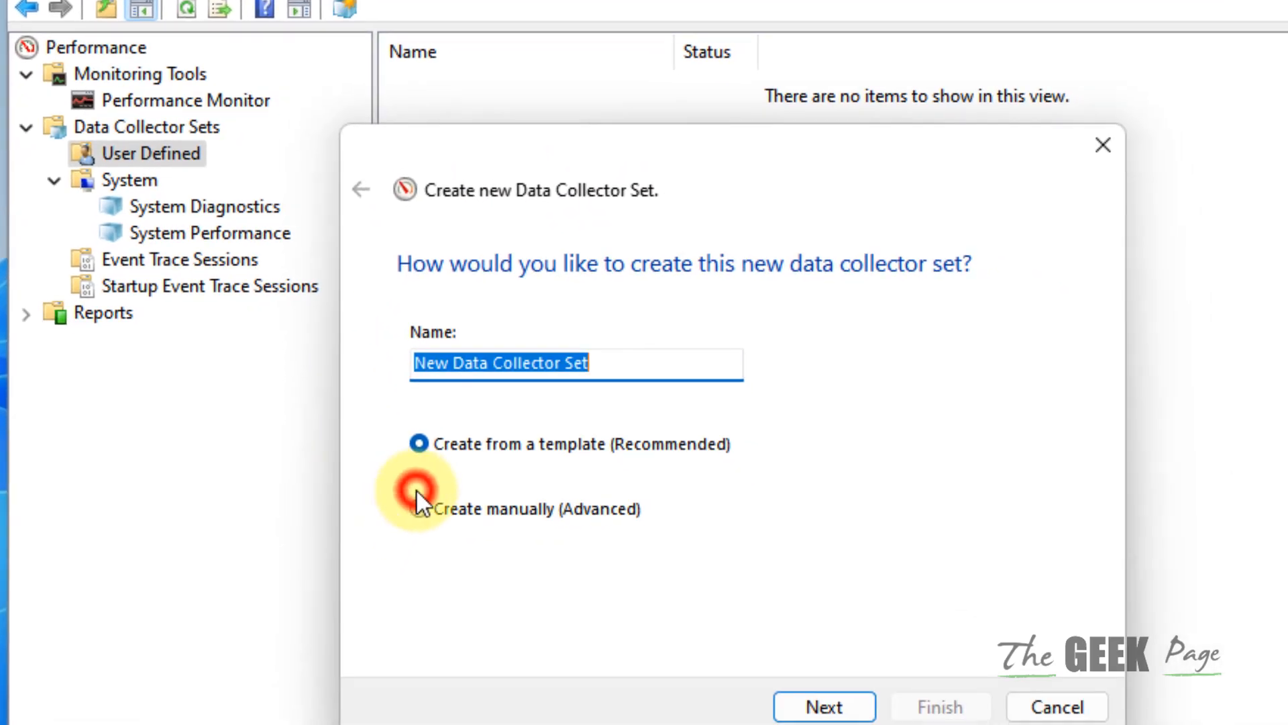
{"action": "left_click", "coordinate": [824, 706]}
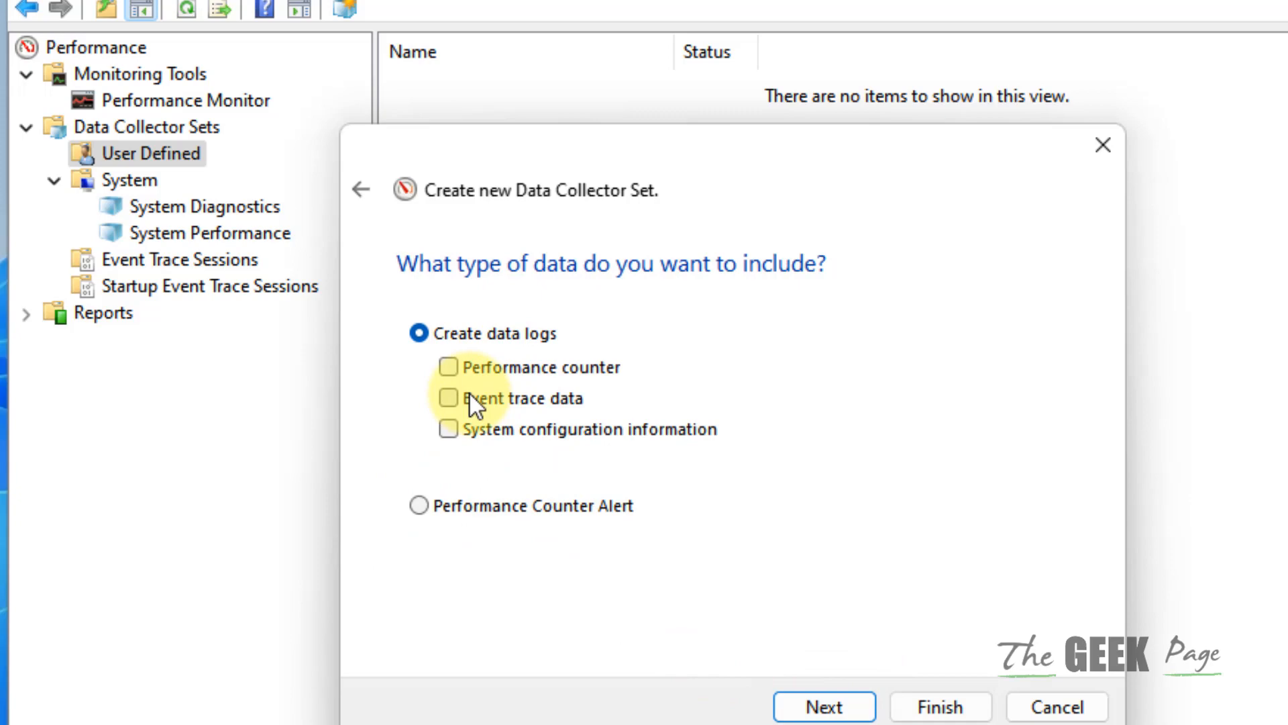
{"action": "left_click", "coordinate": [1057, 705]}
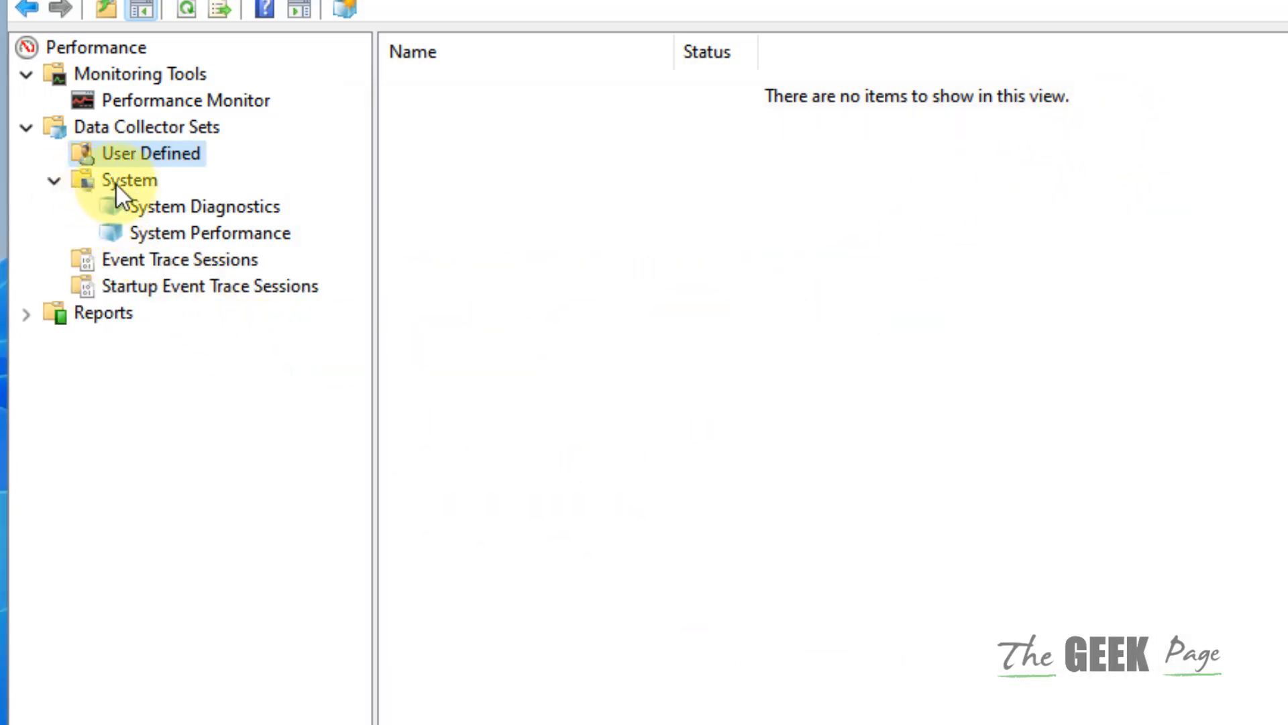
Start the built-in System Performance data collector set
{"action": "left_click", "coordinate": [126, 180]}
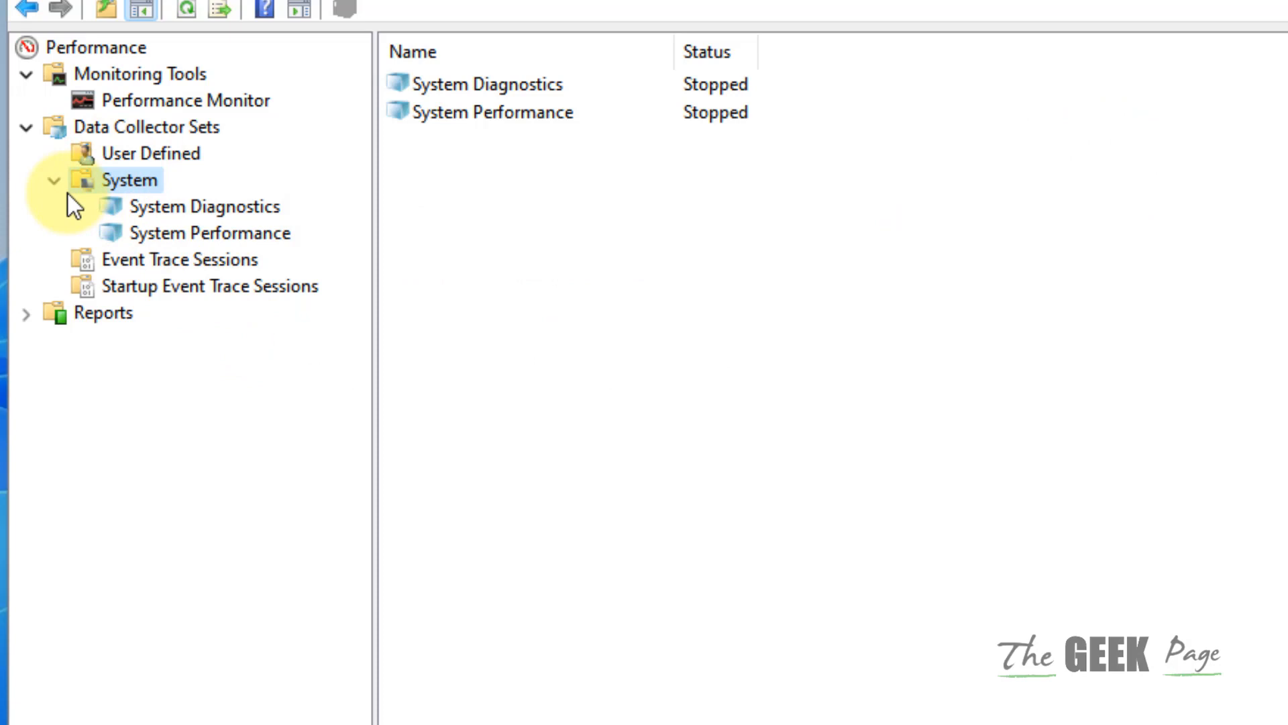
{"action": "left_click", "coordinate": [194, 233]}
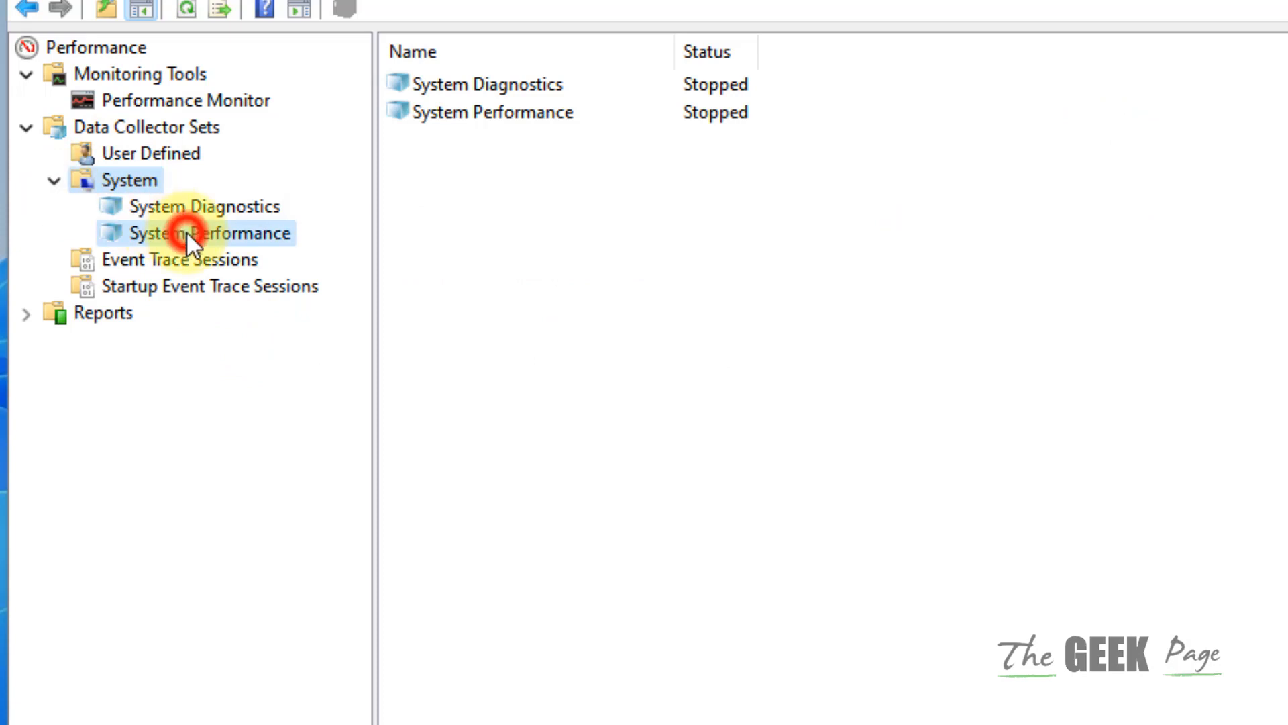
{"action": "left_click", "coordinate": [195, 233]}
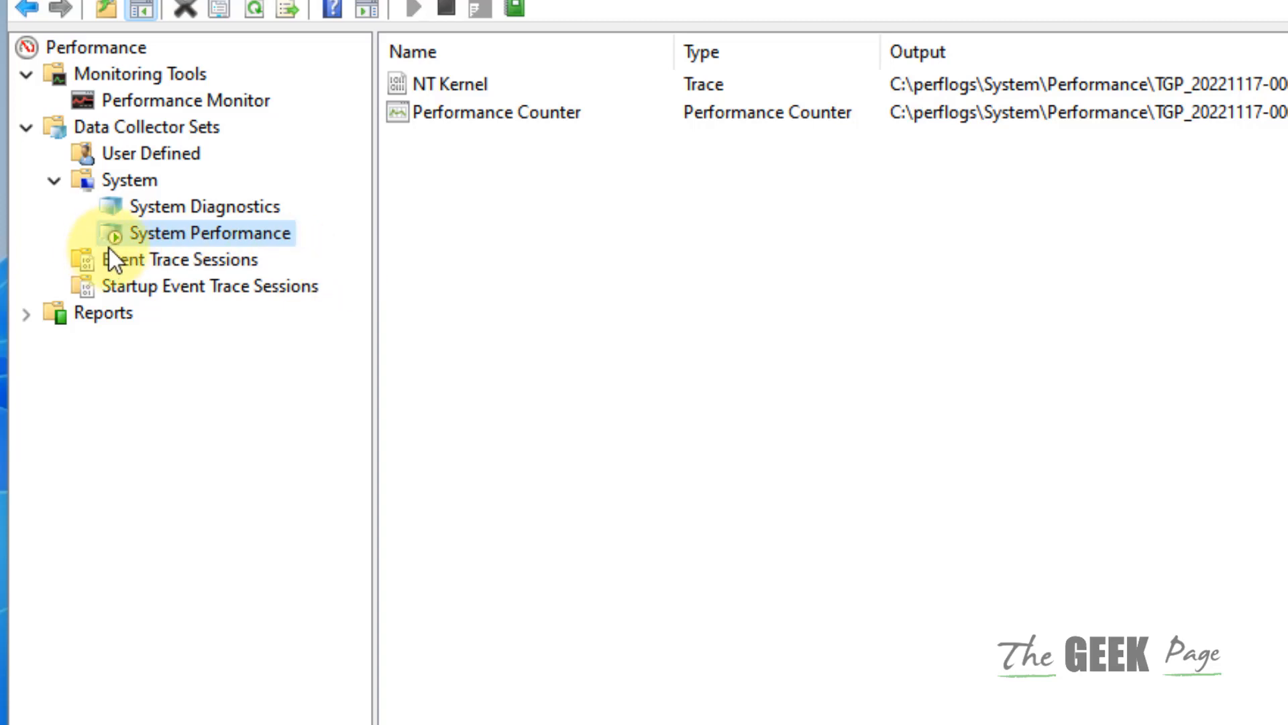
{"action": "mouse_move", "coordinate": [467, 257]}
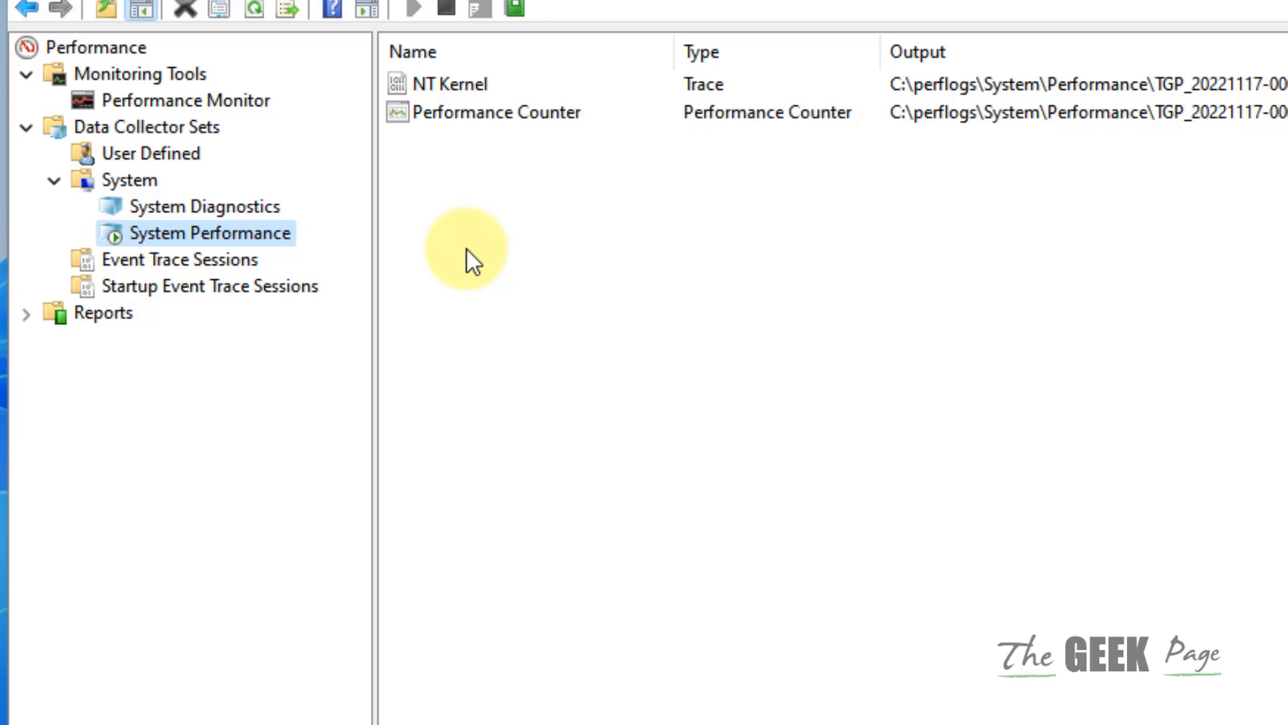
{"action": "mouse_move", "coordinate": [94, 337]}
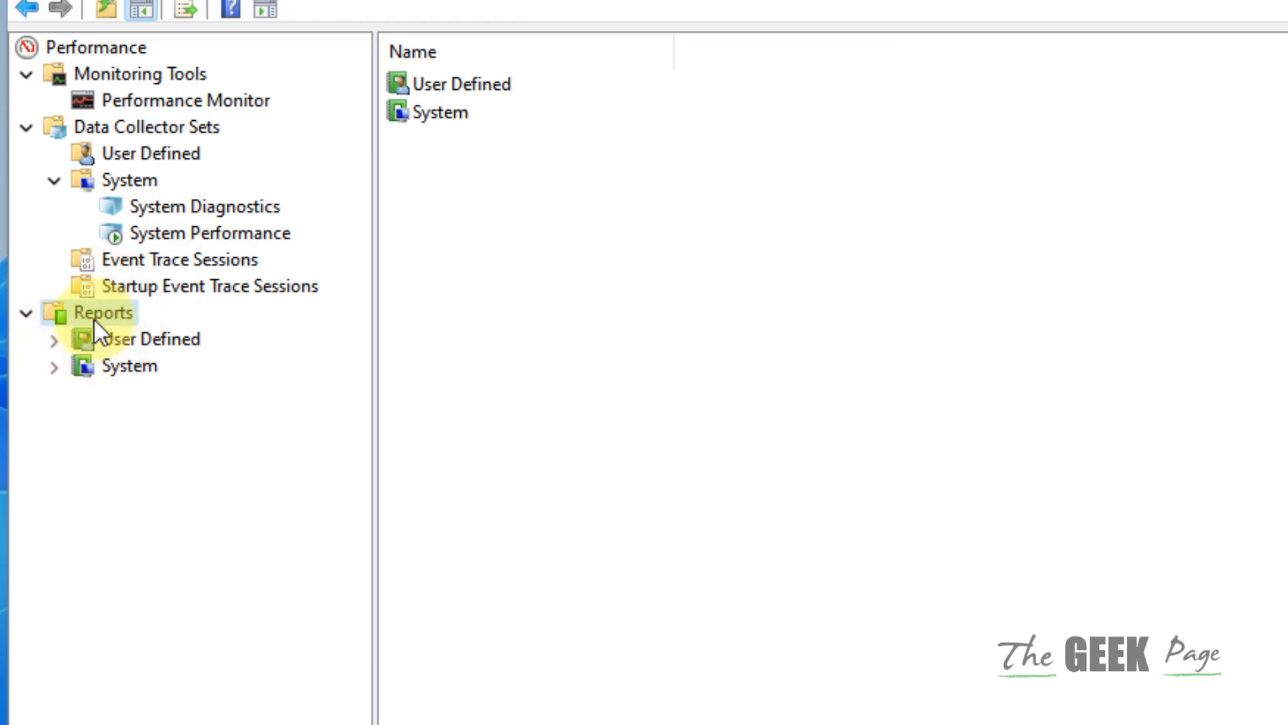
{"action": "left_click", "coordinate": [126, 365]}
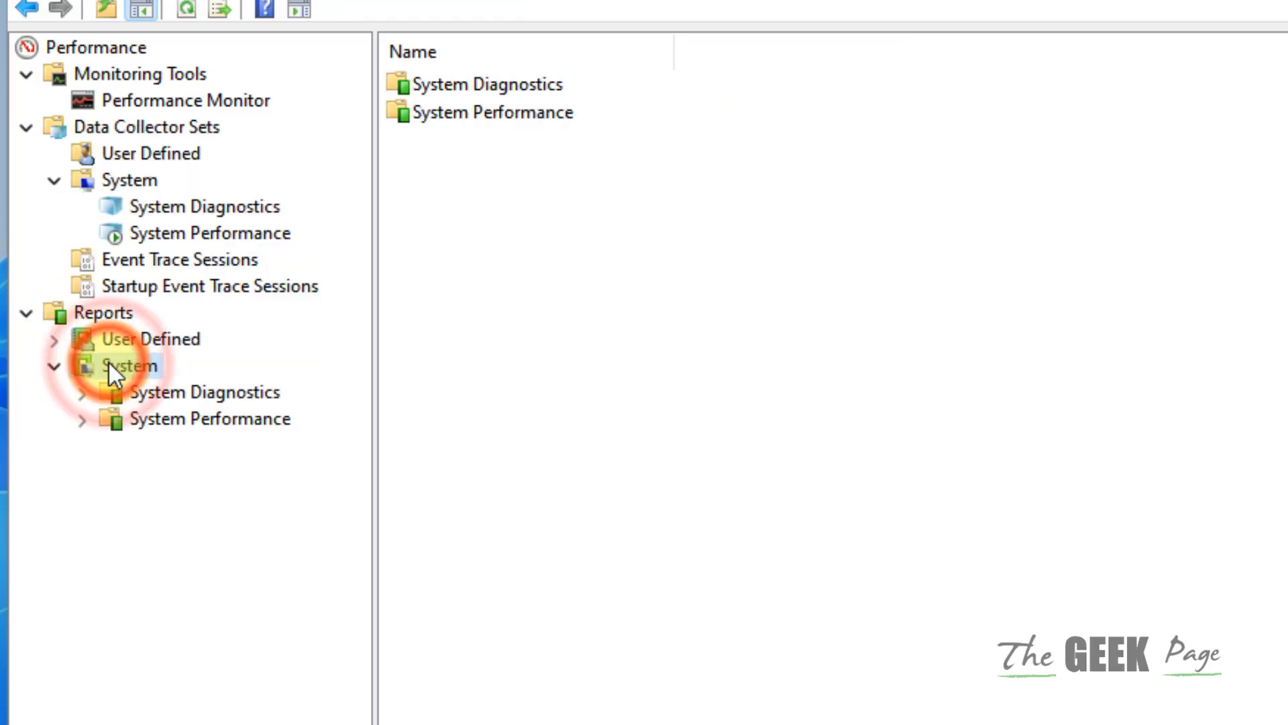
{"action": "left_click", "coordinate": [209, 418]}
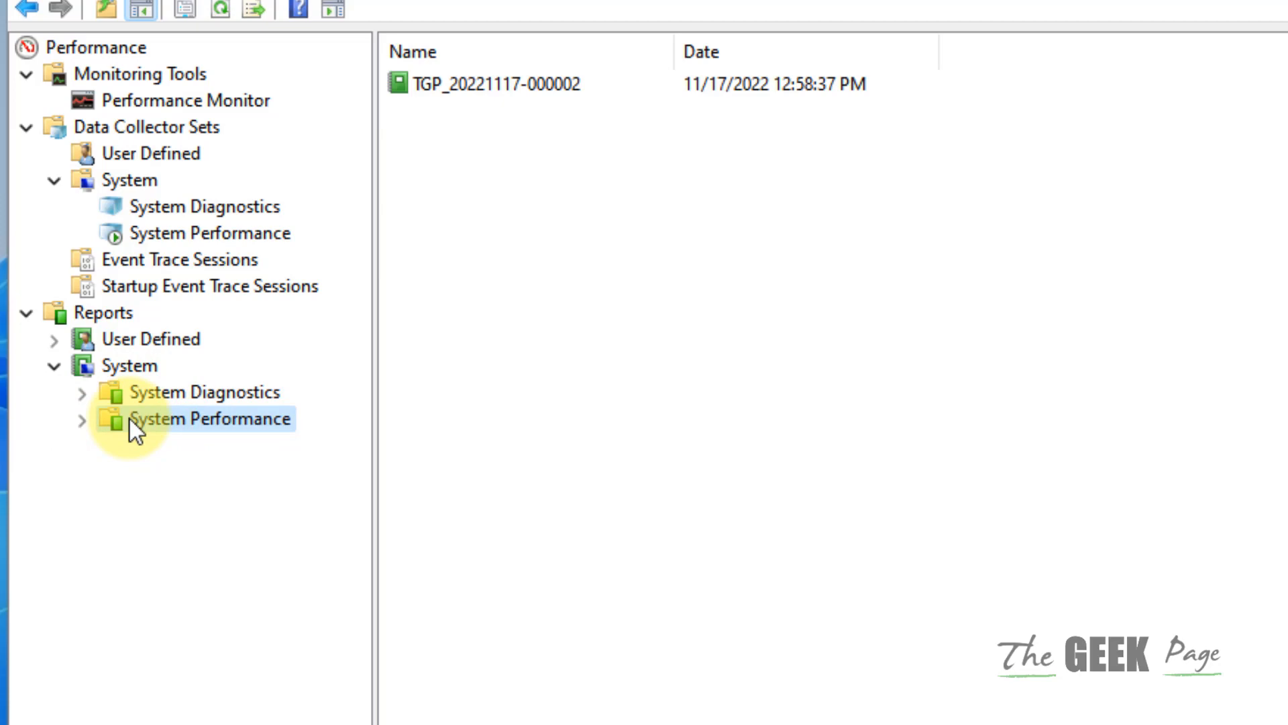
{"action": "left_click", "coordinate": [82, 418]}
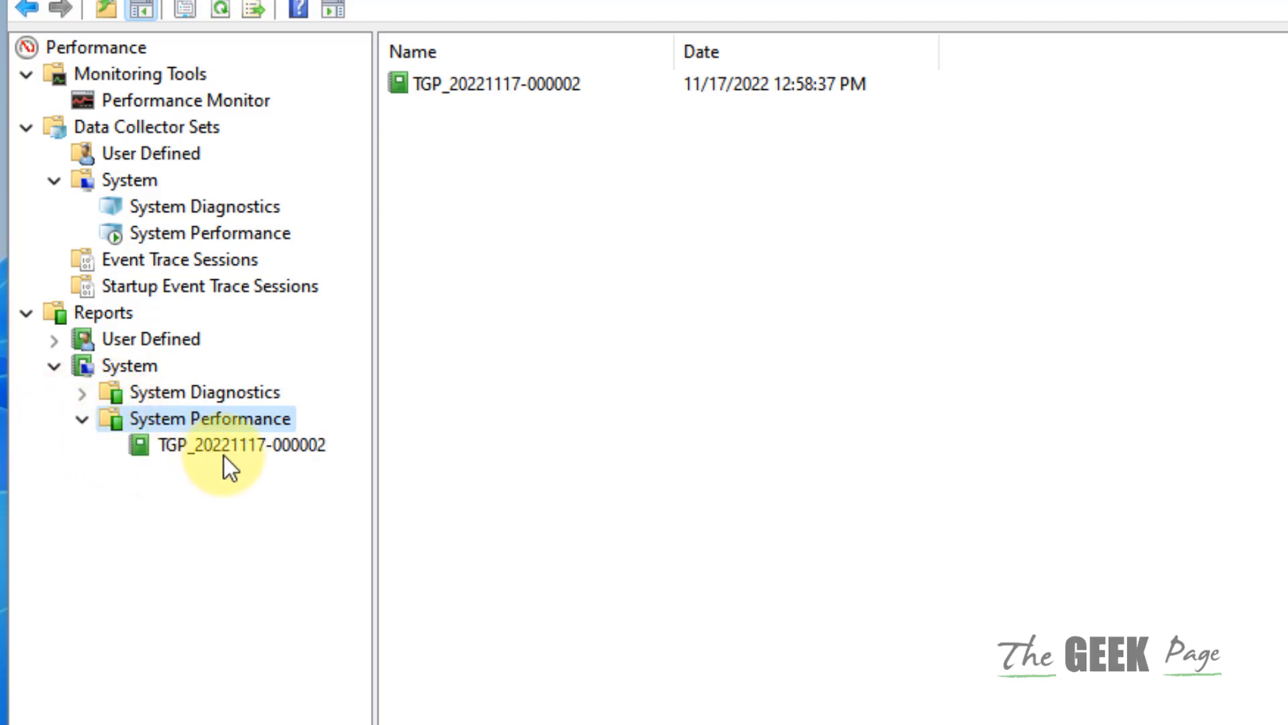
{"action": "left_click", "coordinate": [240, 444]}
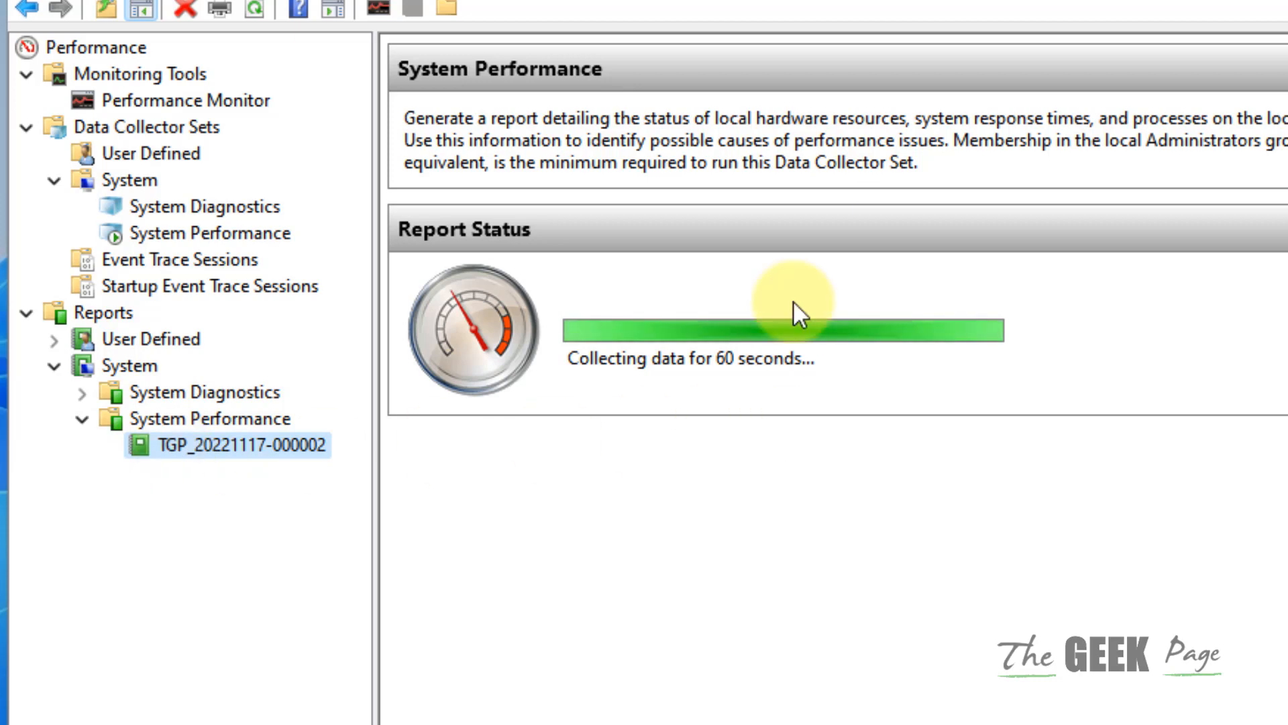
{"action": "mouse_move", "coordinate": [699, 365]}
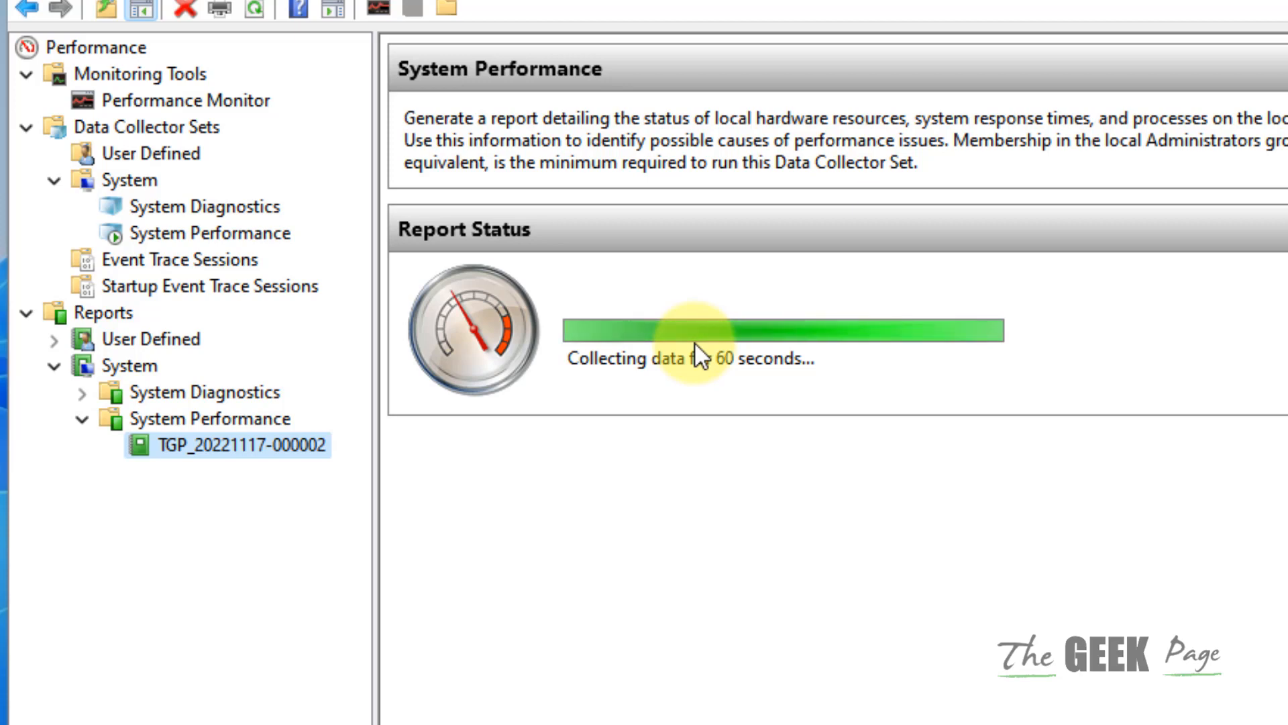
{"action": "mouse_move", "coordinate": [429, 467]}
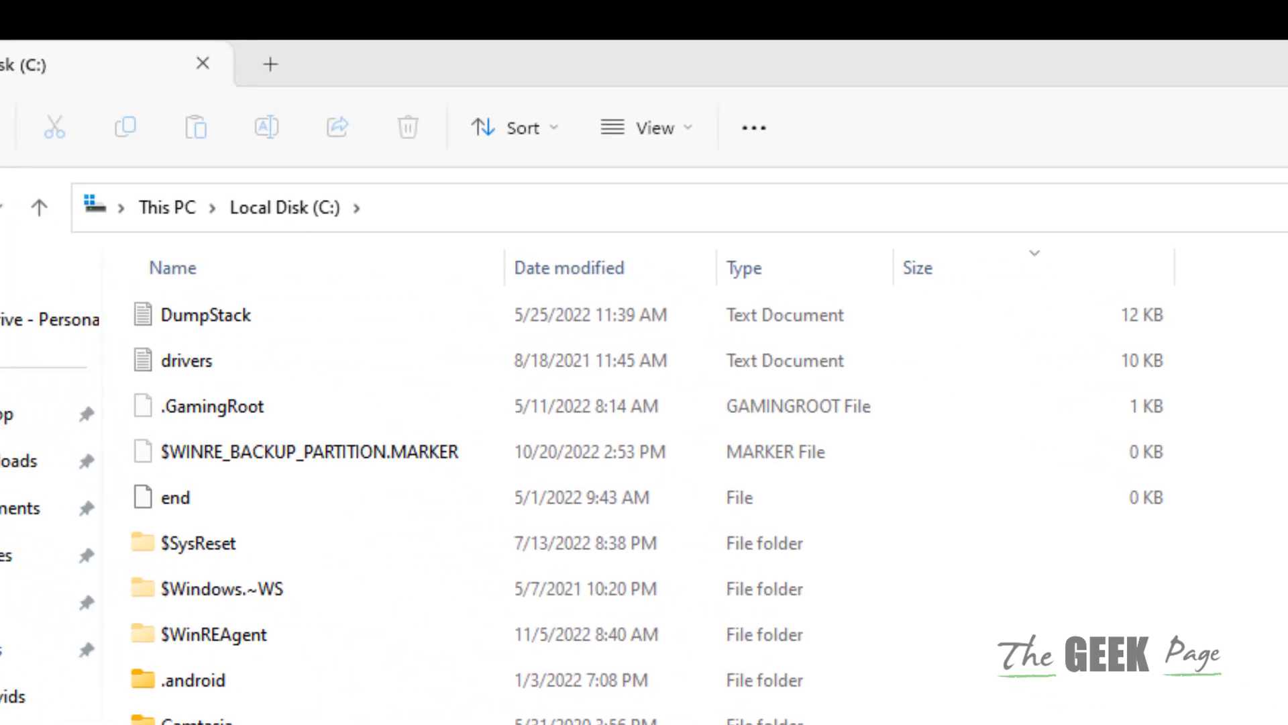
Open the PerfLogs folder on C: and go into its System subfolder
{"action": "left_click", "coordinate": [200, 632]}
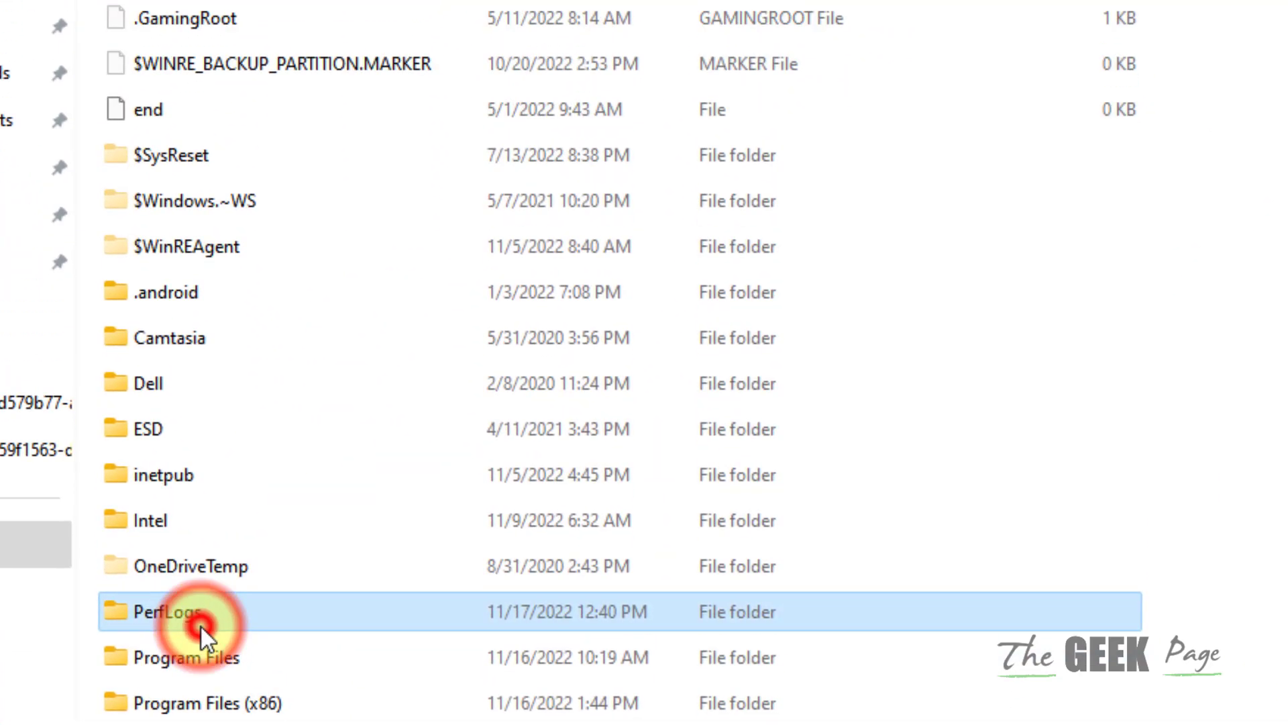
{"action": "double_click", "coordinate": [167, 613]}
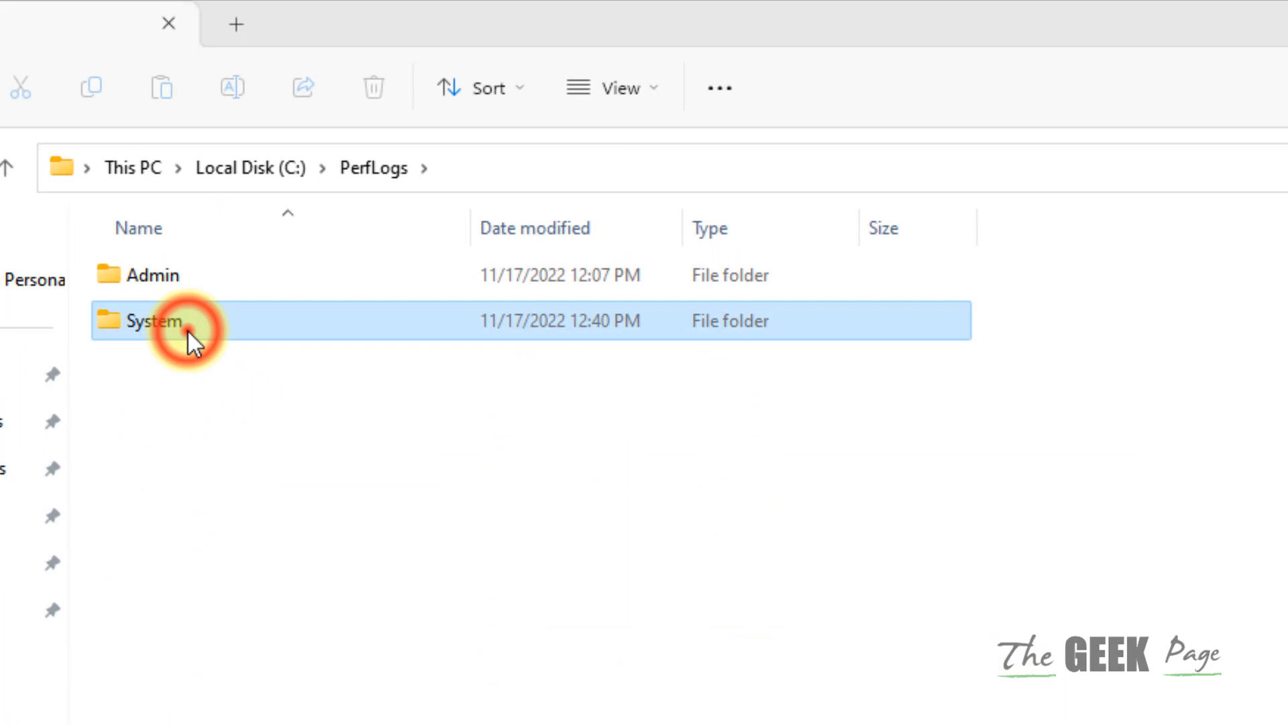
{"action": "double_click", "coordinate": [153, 321]}
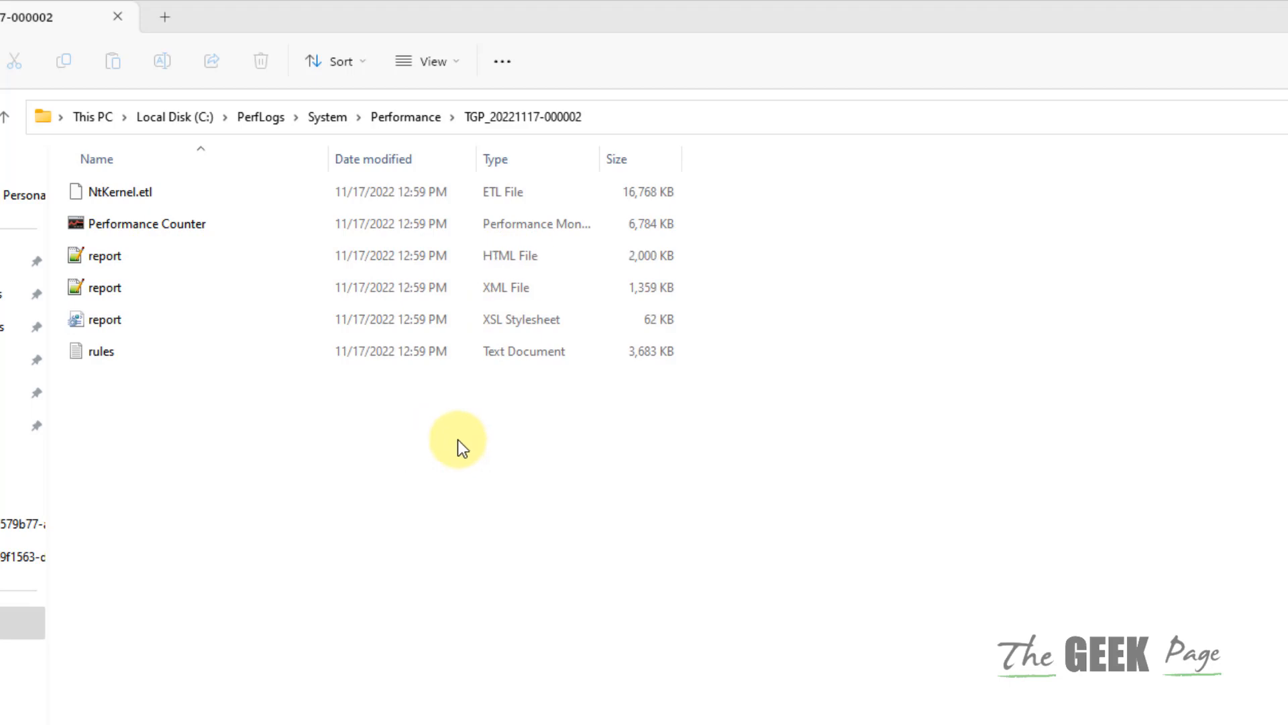
Open the report's HTML file with Firefox from its context menu
{"action": "left_click", "coordinate": [101, 255]}
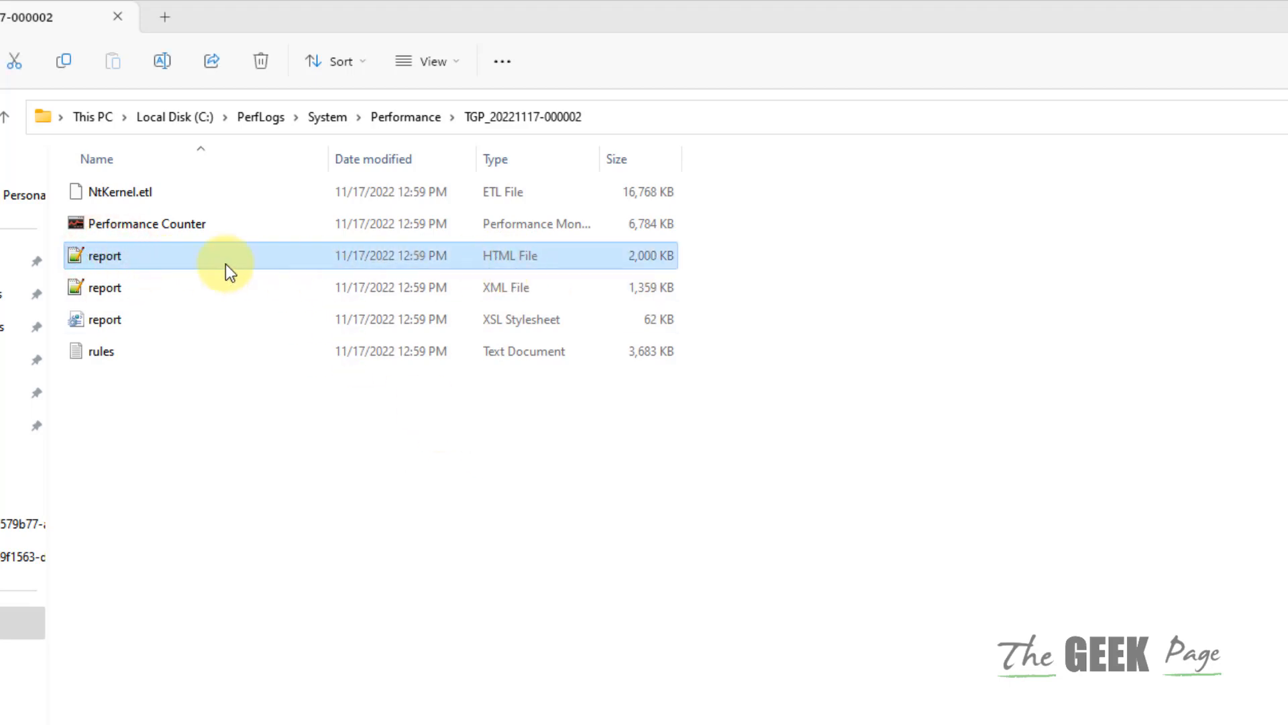
{"action": "mouse_move", "coordinate": [127, 263]}
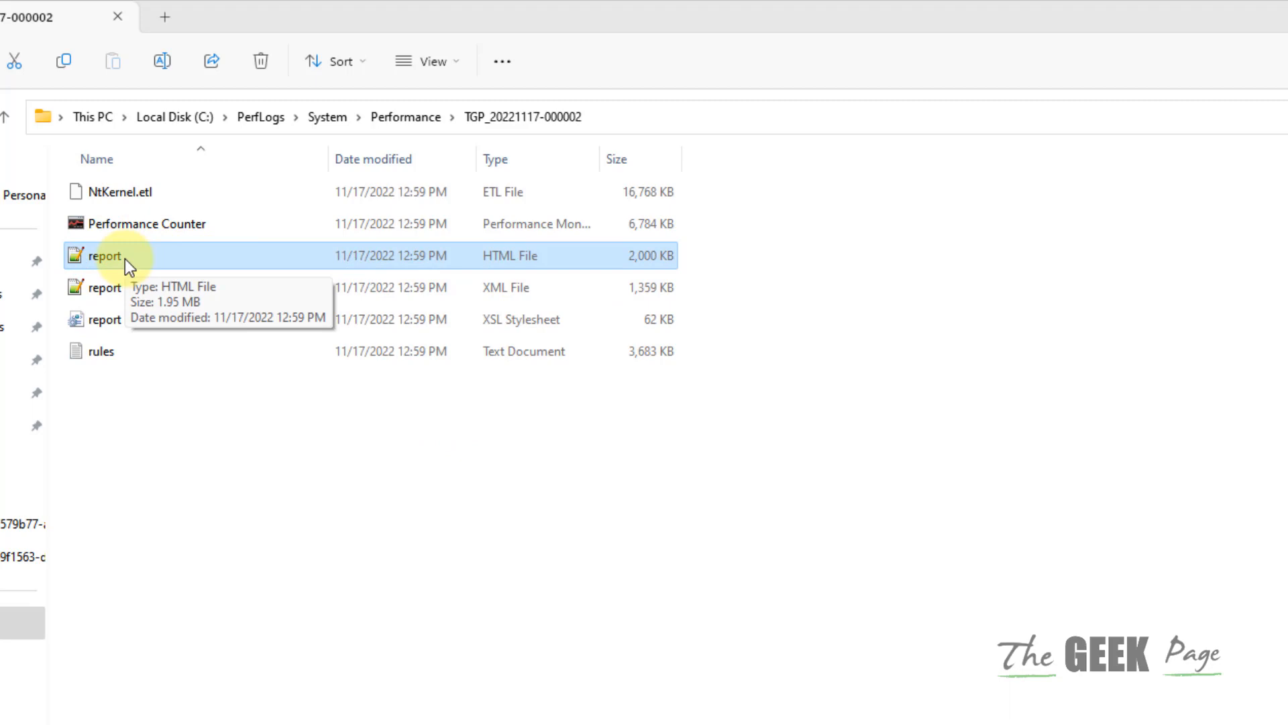
{"action": "right_click", "coordinate": [102, 255]}
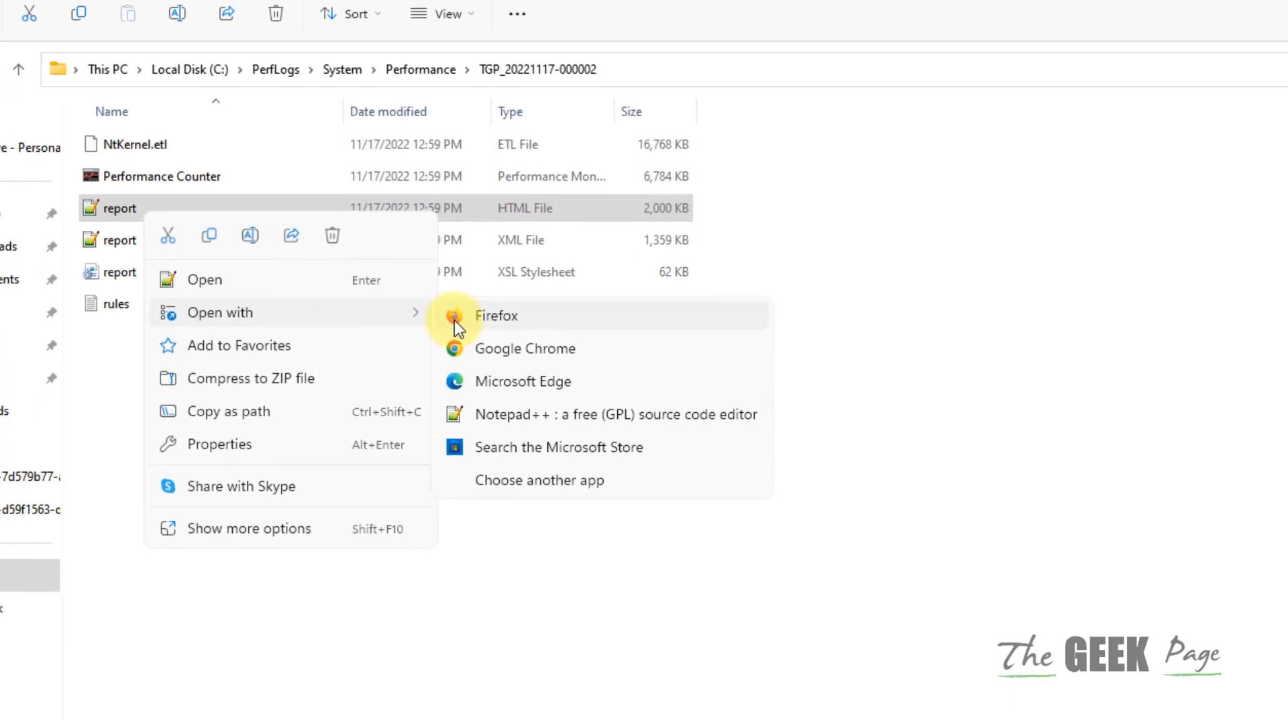
{"action": "left_click", "coordinate": [494, 315]}
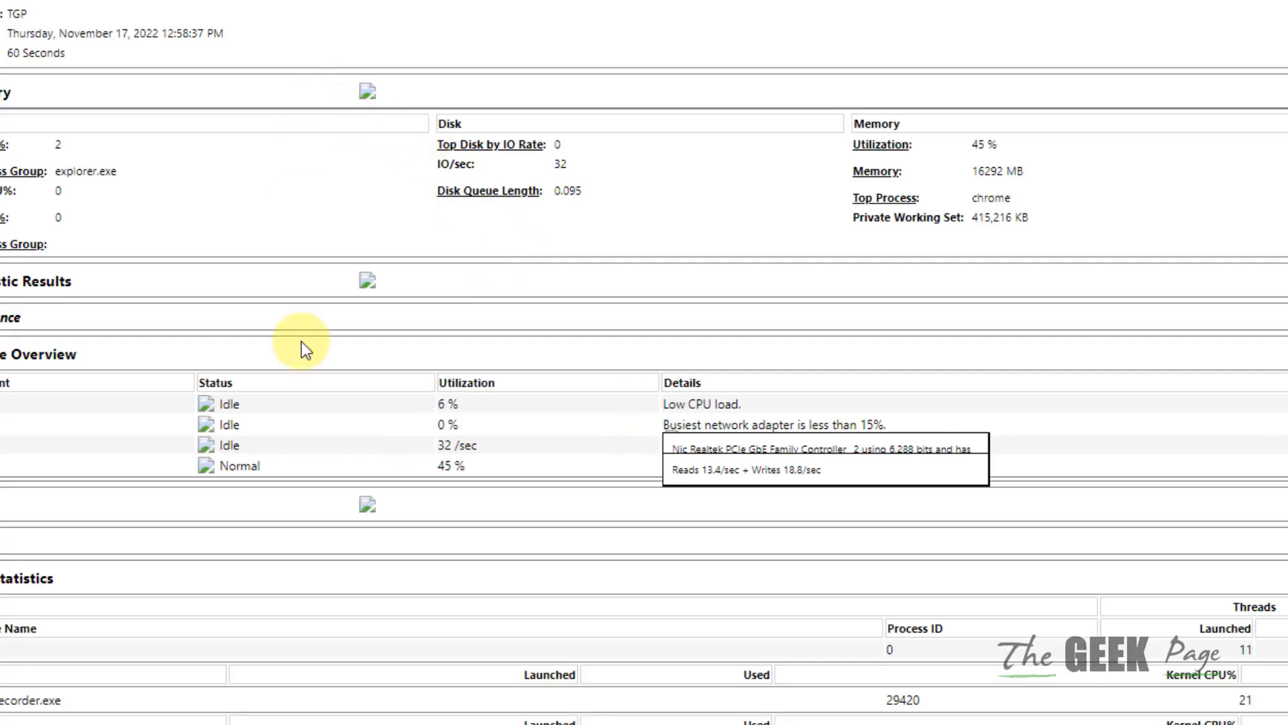
{"action": "scroll", "scroll_direction": "down", "scroll_amount": 3}
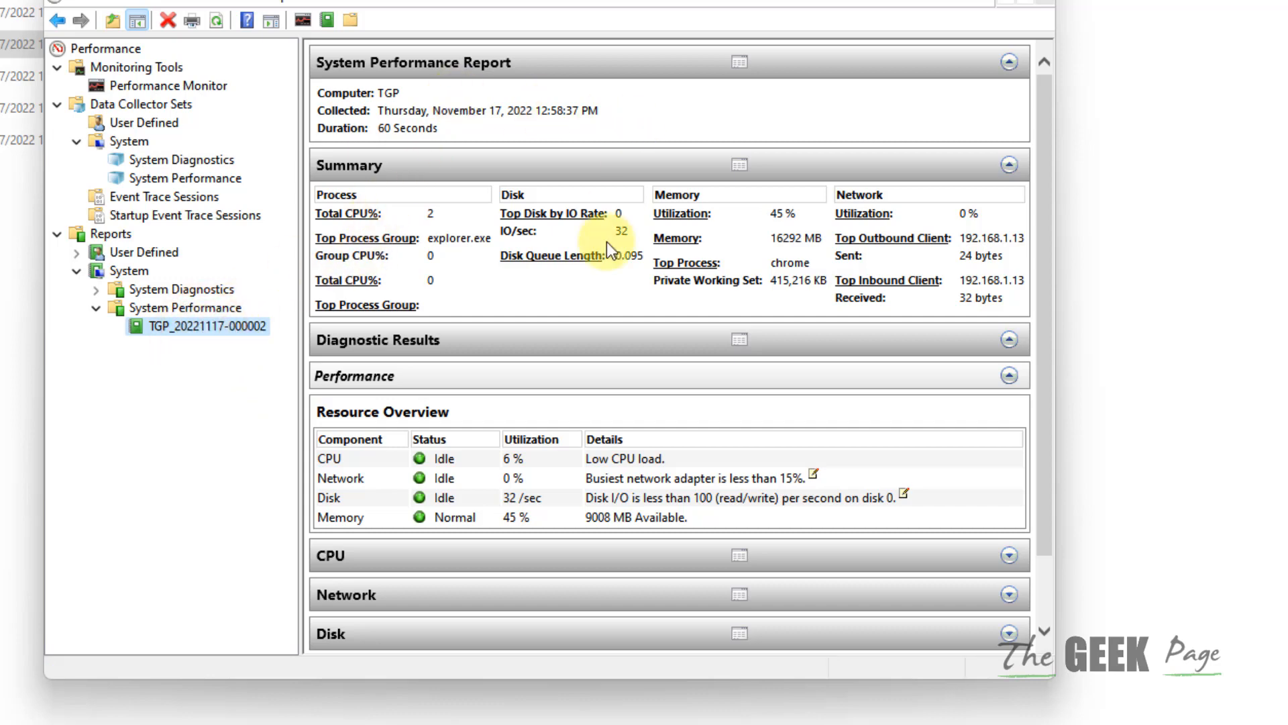
{"action": "mouse_move", "coordinate": [560, 593]}
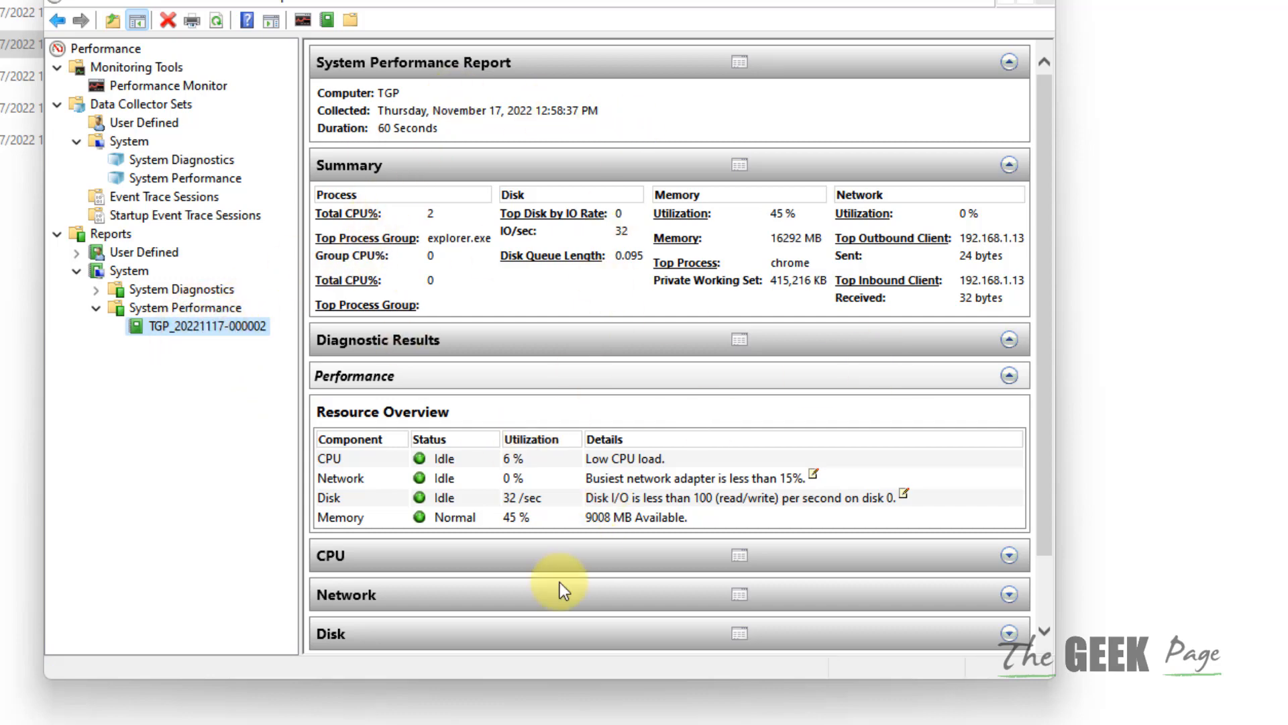
{"action": "scroll", "scroll_direction": "down", "scroll_amount": 3}
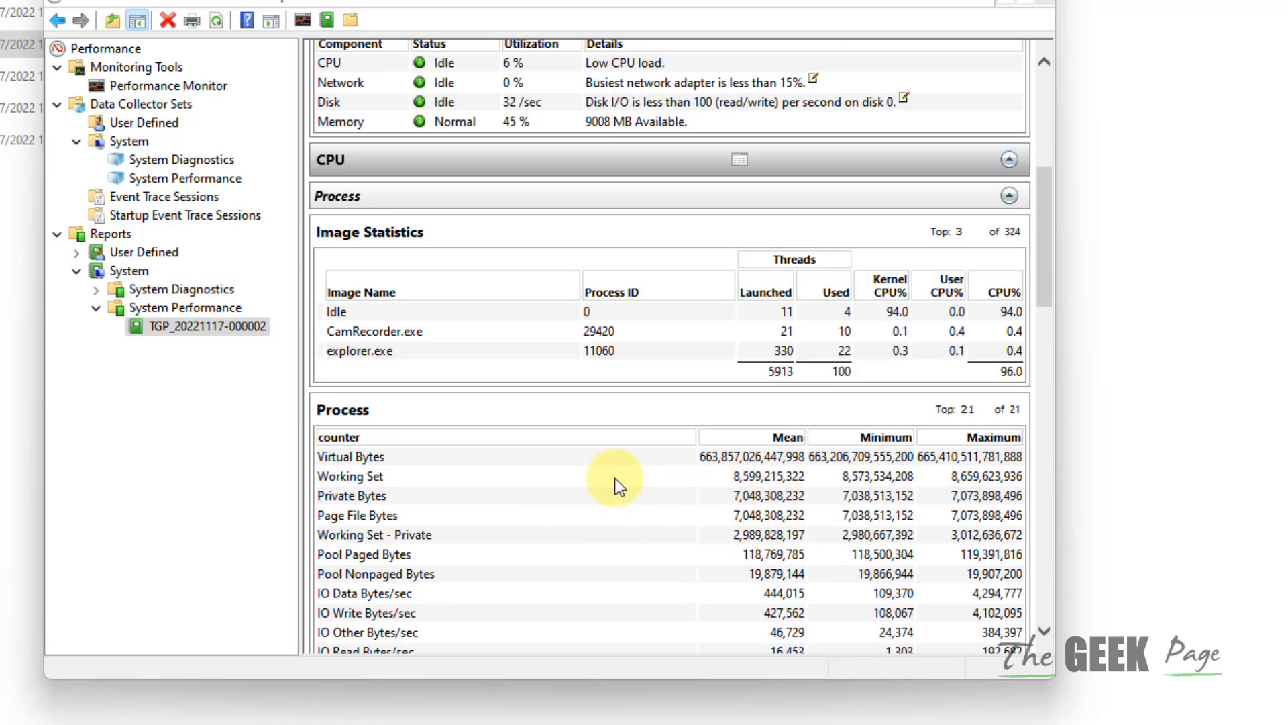
{"action": "scroll", "scroll_direction": "up", "scroll_amount": 3}
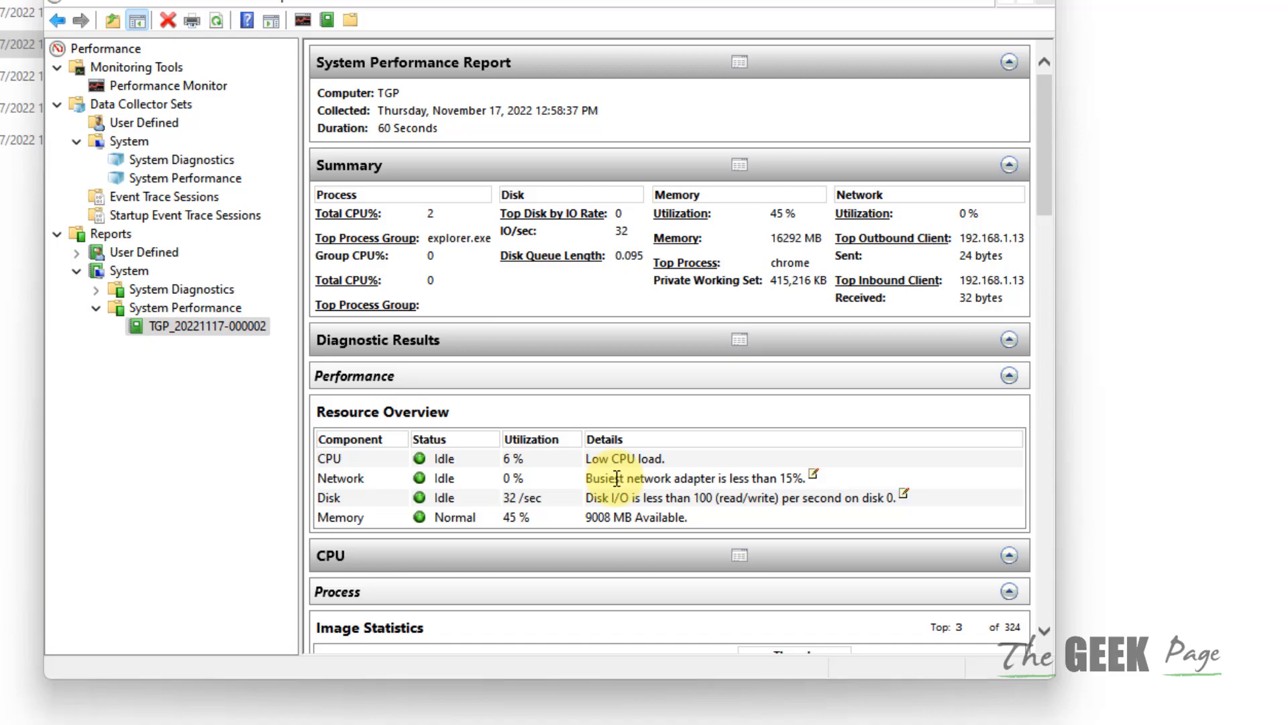